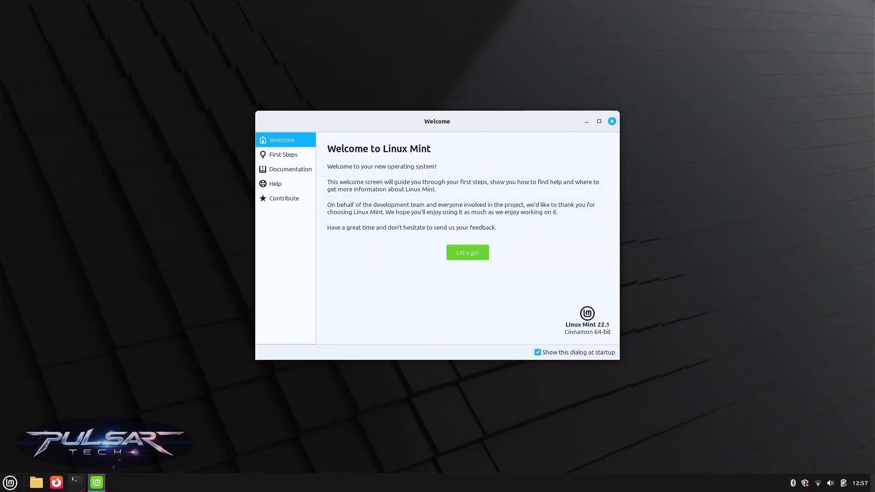
Open the Mint application menu from the bottom-left panel button
click(9, 482)
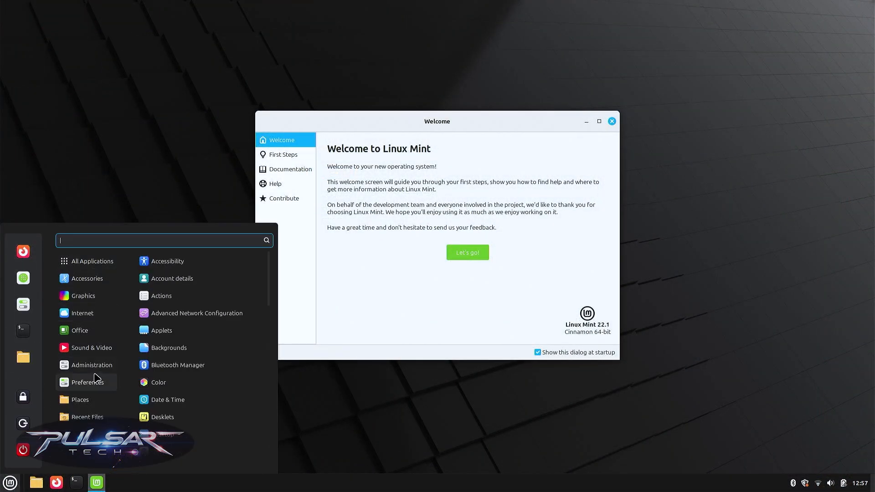
mouse_move(167, 261)
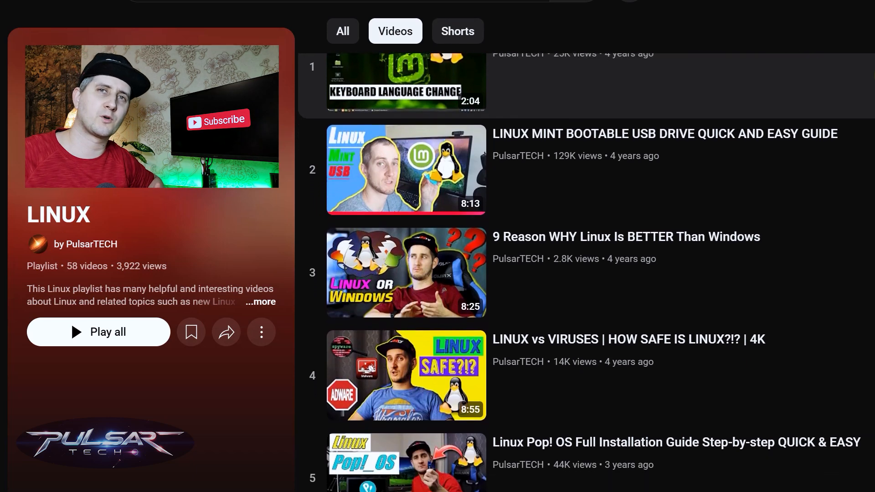
Scroll the LINUX playlist down to around entry eleven, near the Pop!_OS and Mint guides
scroll(down, 3)
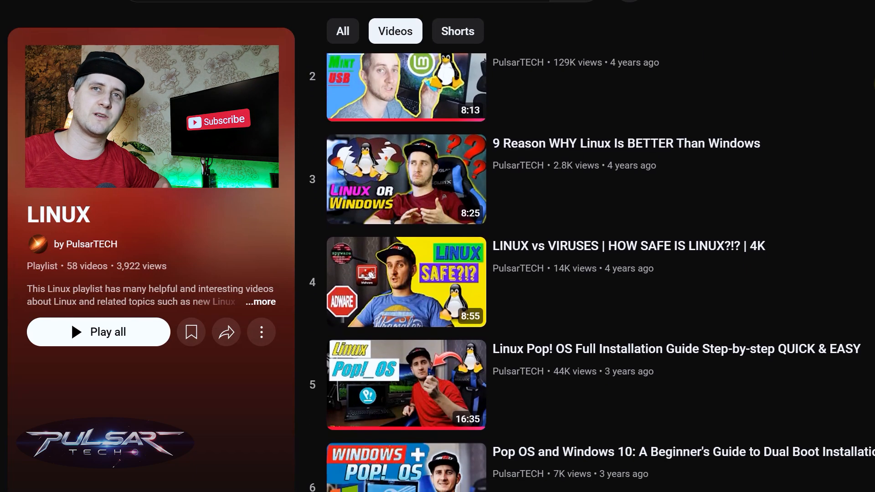
scroll(down, 3)
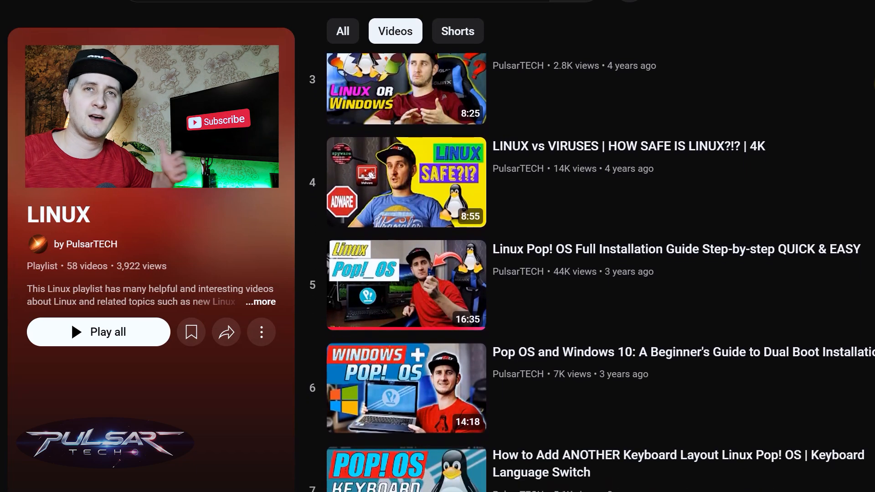
scroll(down, 3)
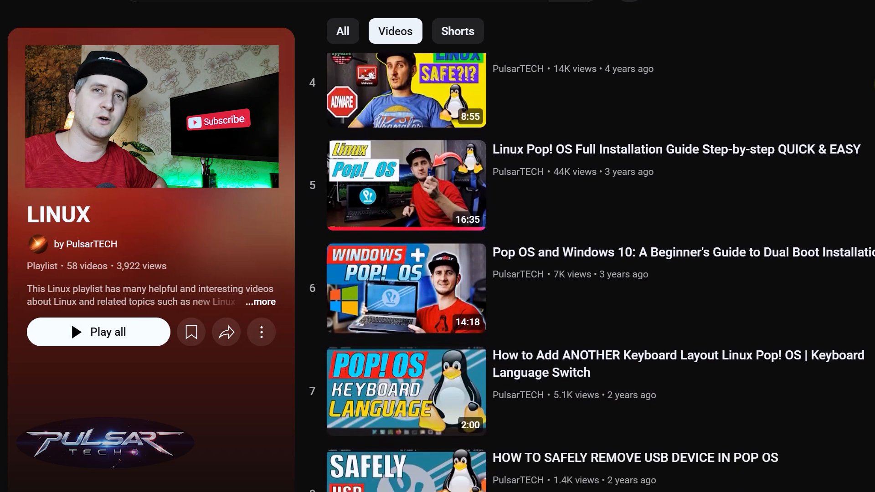
scroll(down, 3)
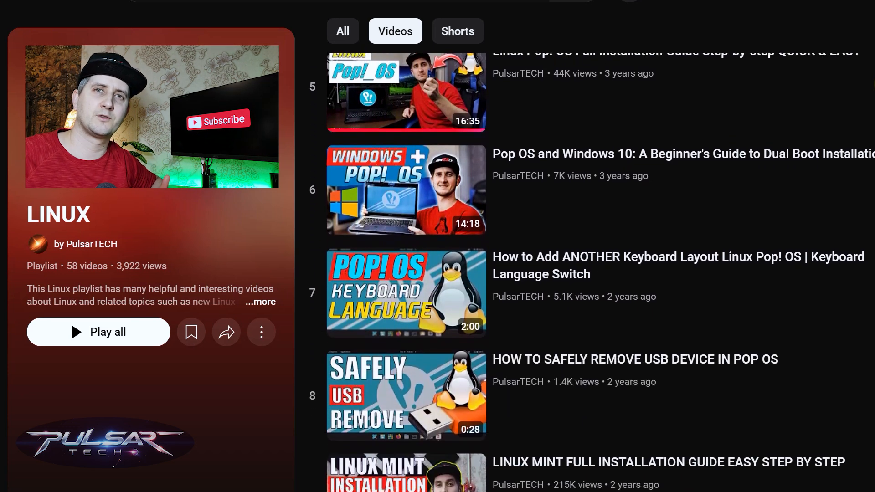
scroll(down, 3)
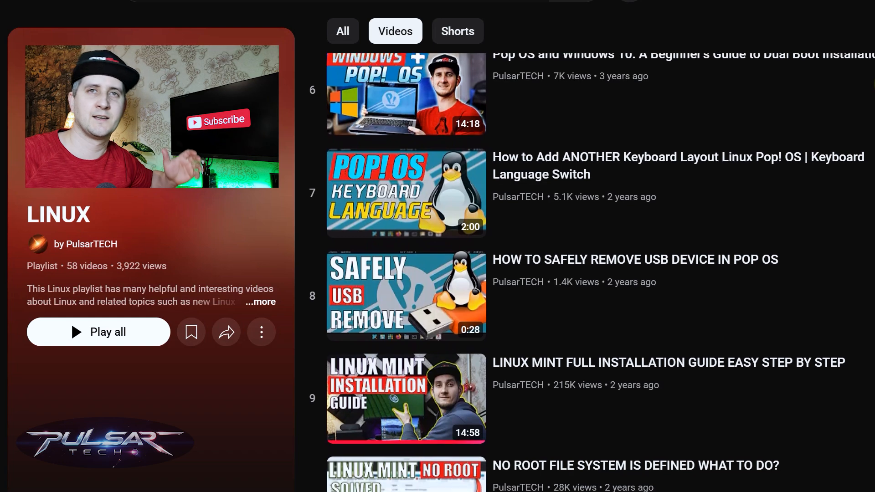
scroll(down, 3)
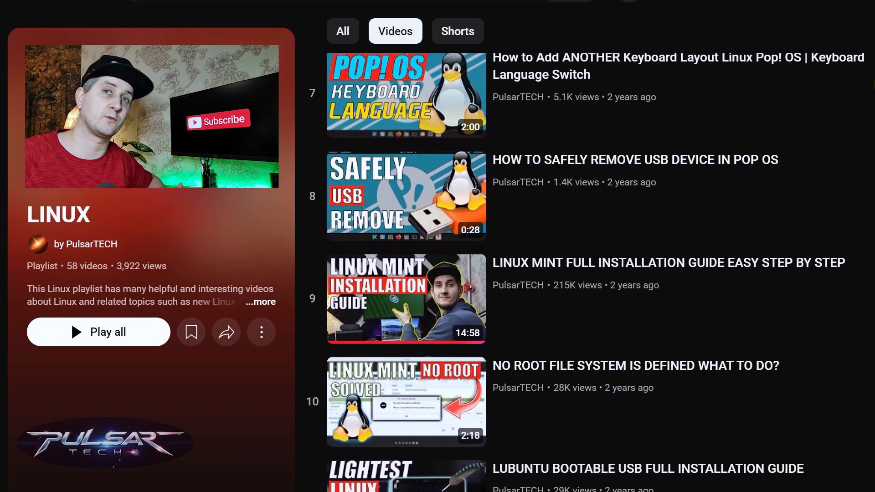
scroll(down, 3)
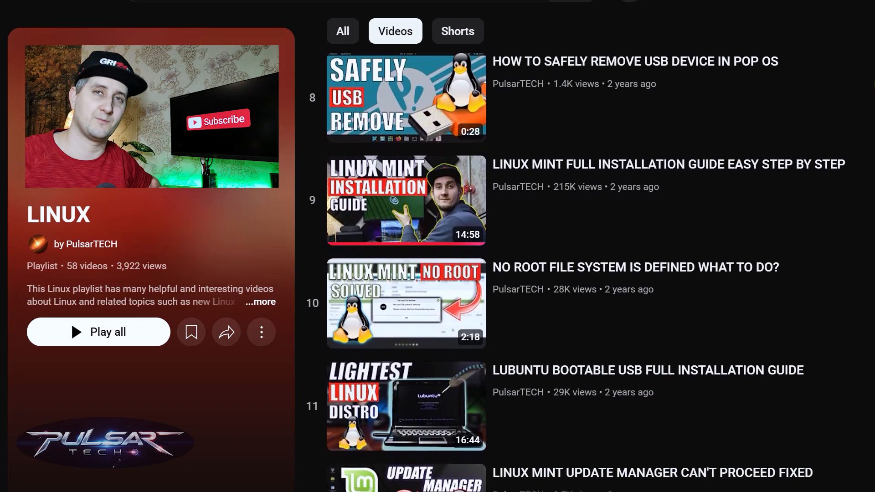